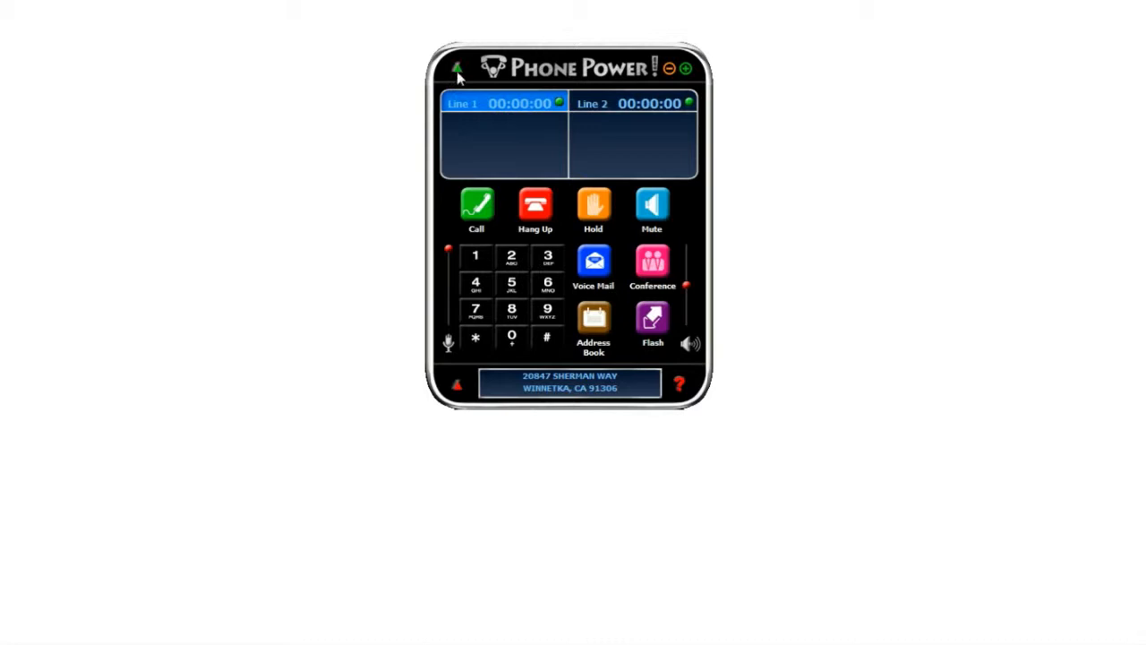
pyautogui.click(458, 68)
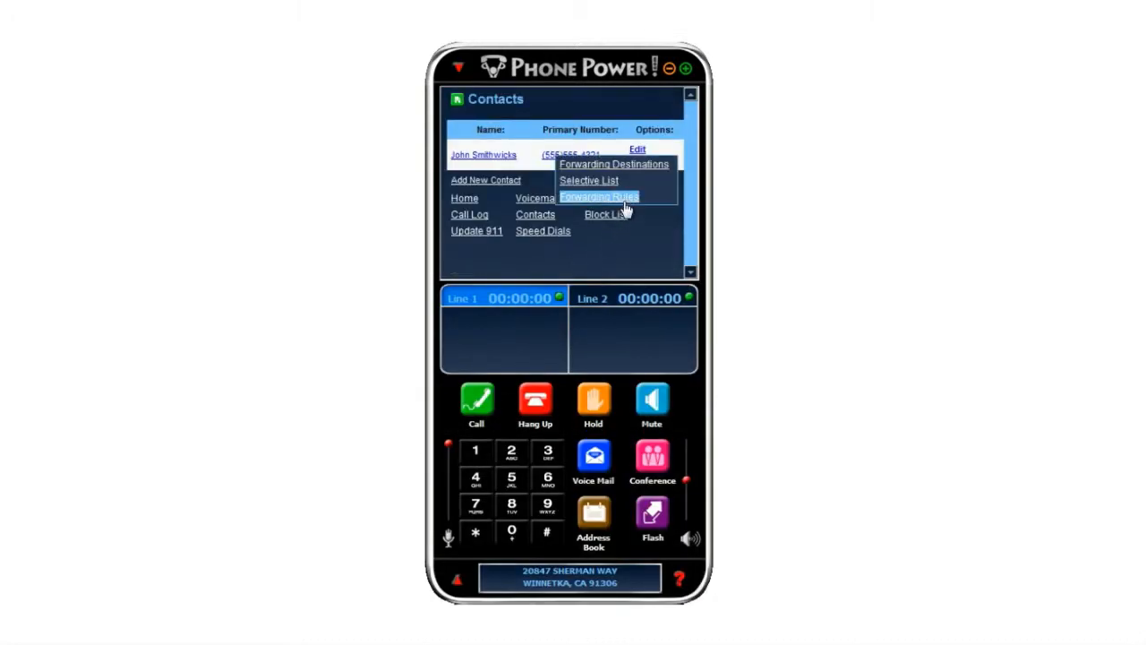
pyautogui.click(600, 196)
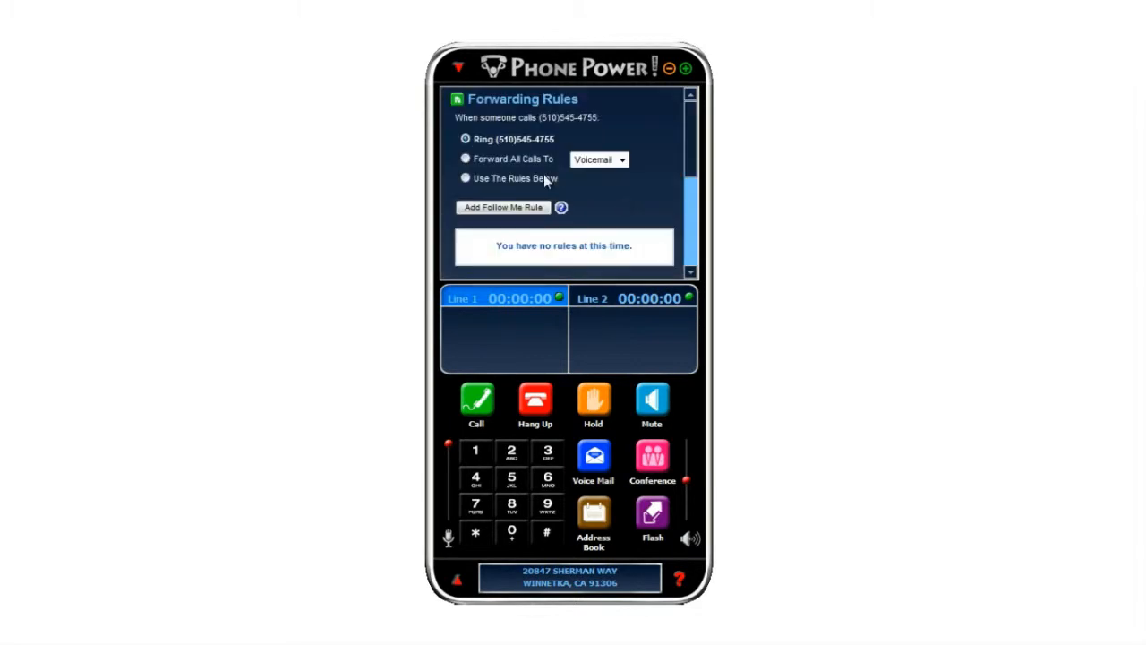